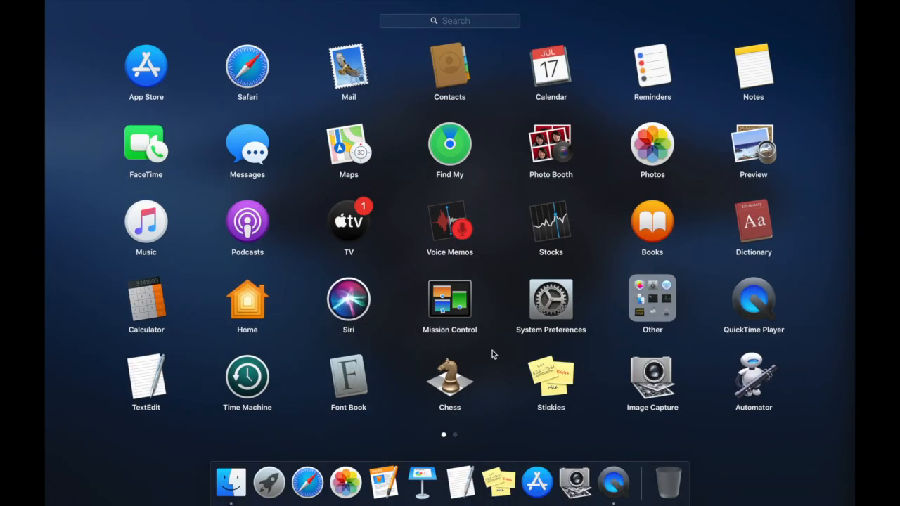
- Launch Boot Camp Assistant and open Boot Camp Help from its Introduction screen
{"action": "left_click", "coordinate": [651, 299]}
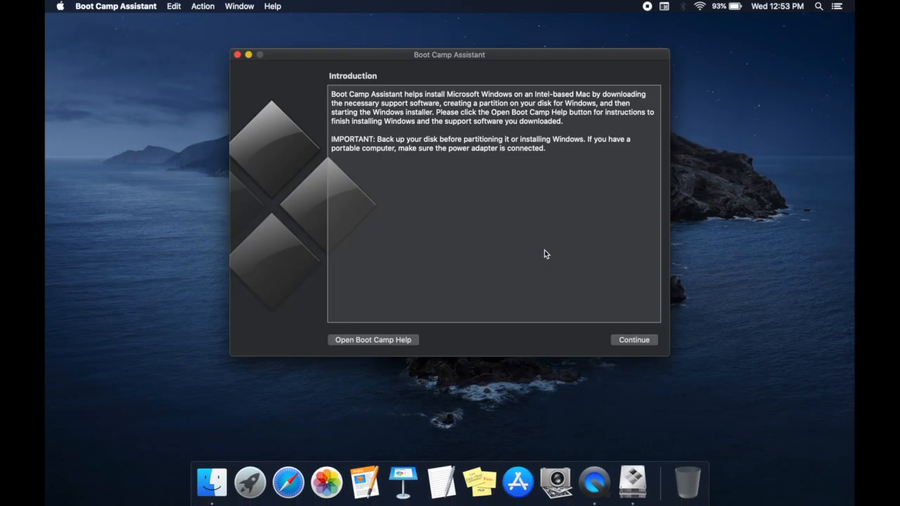
{"action": "left_click", "coordinate": [372, 339]}
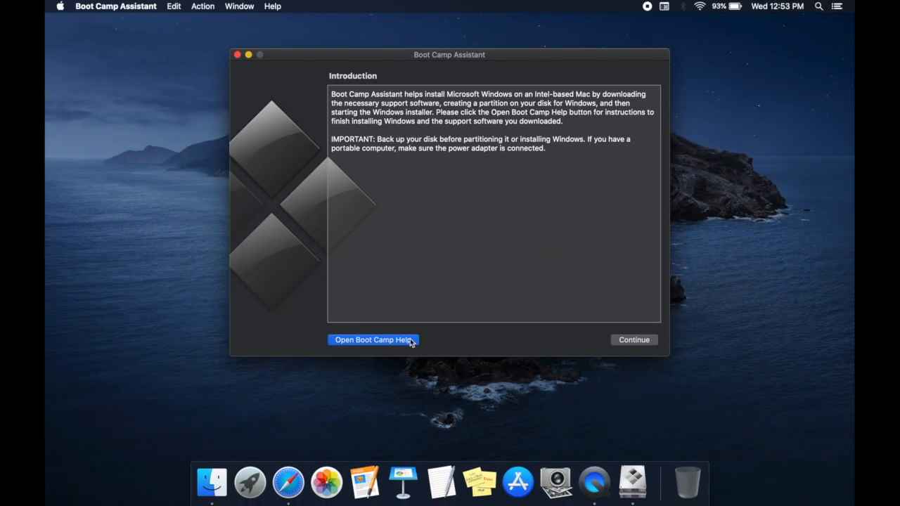
- Scroll Apple's Boot Camp guide in Safari down to the 'What you need' section
{"action": "left_click", "coordinate": [373, 340]}
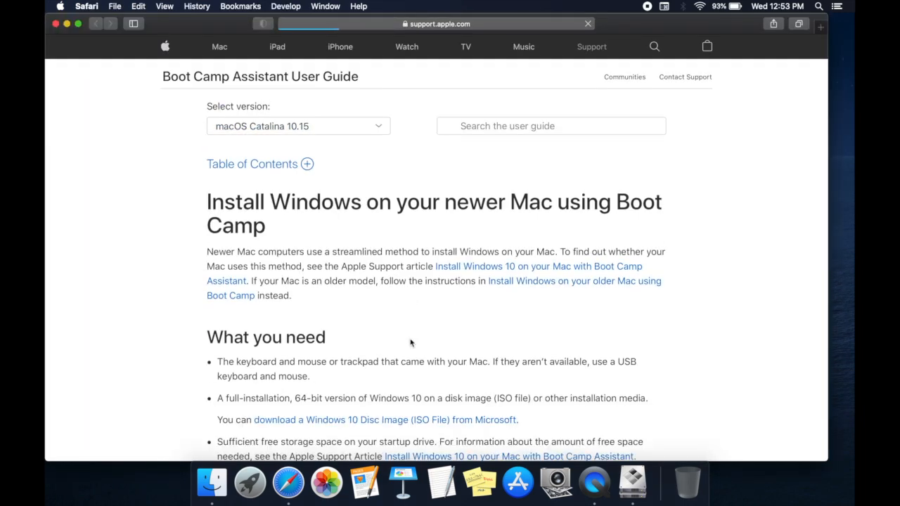
{"action": "scroll", "scroll_direction": "down", "scroll_amount": 3}
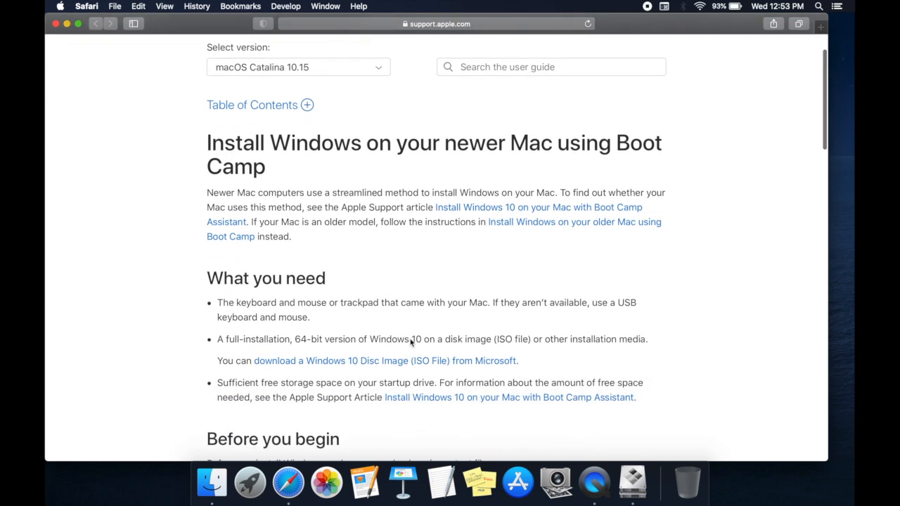
{"action": "scroll", "scroll_direction": "down", "scroll_amount": 3}
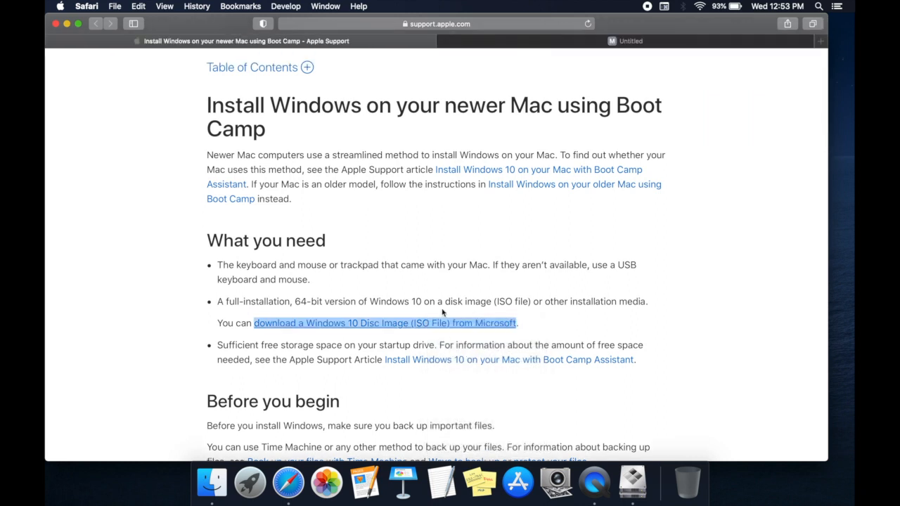
- Go to Microsoft's Windows 10 ISO download page and confirm the Windows 10 edition
{"action": "left_click", "coordinate": [384, 323]}
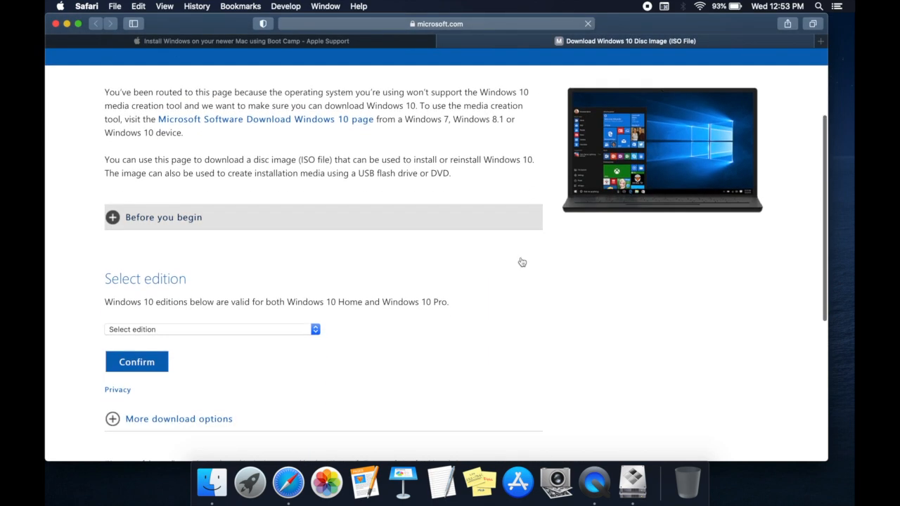
{"action": "scroll", "scroll_direction": "down", "scroll_amount": 3}
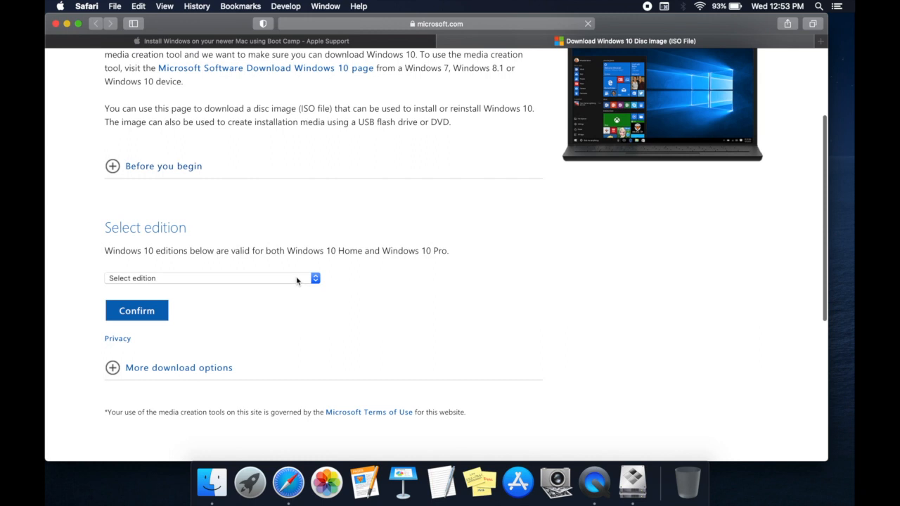
{"action": "left_click", "coordinate": [204, 278]}
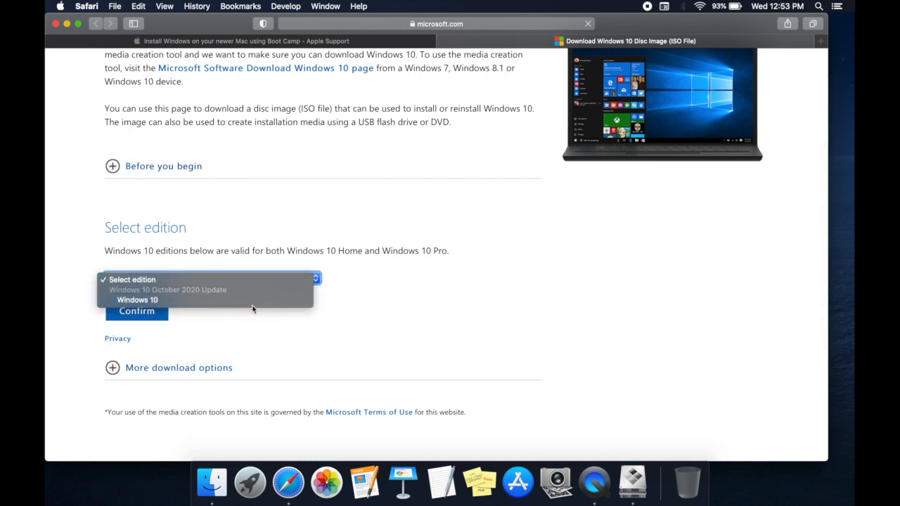
{"action": "left_click", "coordinate": [137, 300]}
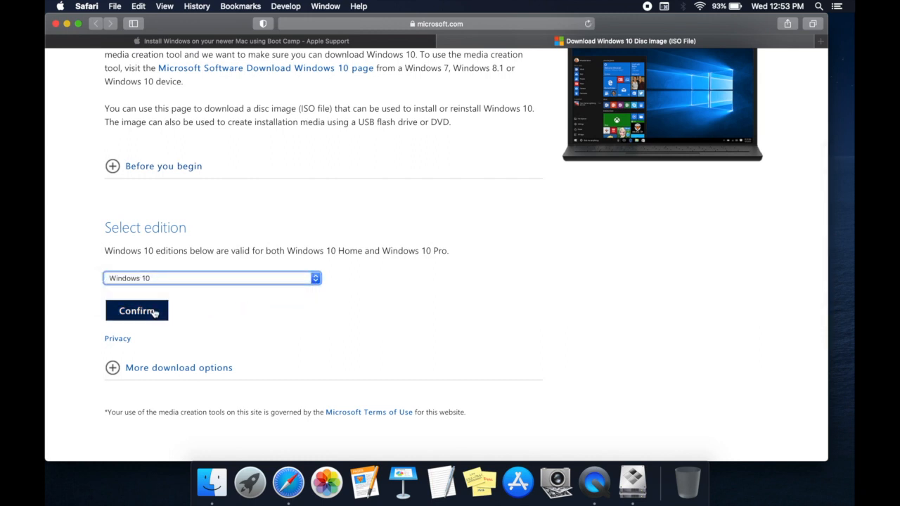
{"action": "left_click", "coordinate": [136, 310]}
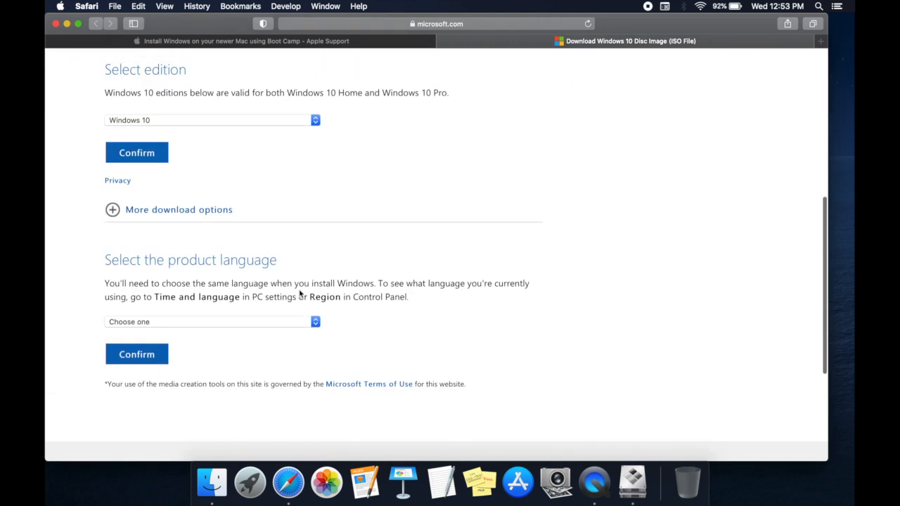
- Choose English International as the product language and confirm it
{"action": "left_click", "coordinate": [211, 321]}
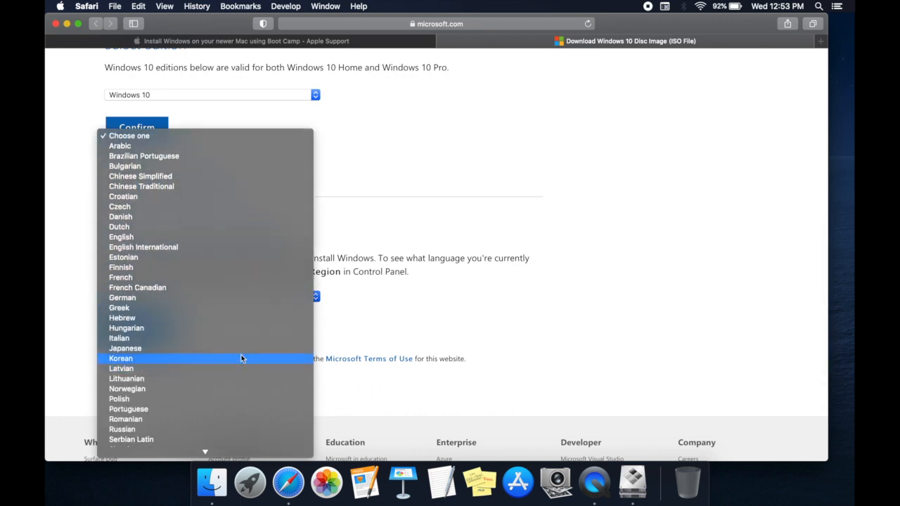
{"action": "left_click", "coordinate": [143, 247]}
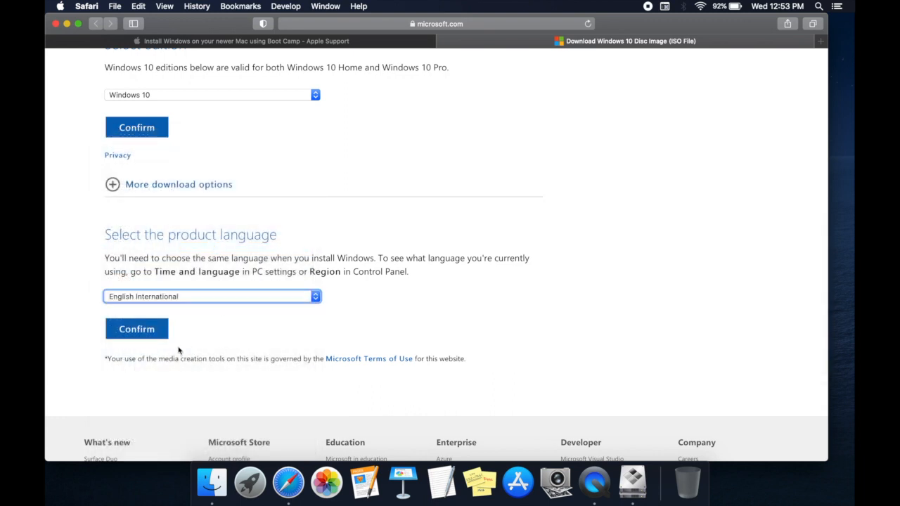
{"action": "left_click", "coordinate": [136, 328]}
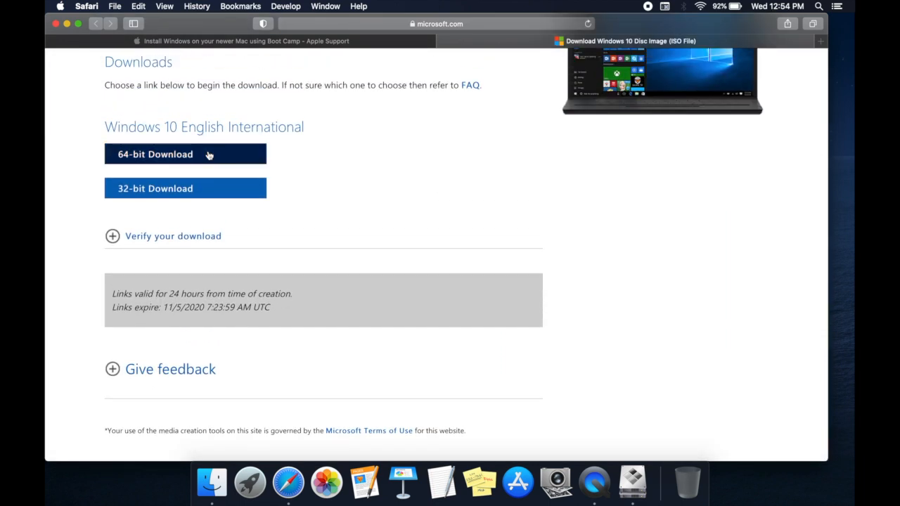
- Start downloading the 64-bit Windows 10 English International ISO
{"action": "left_click", "coordinate": [184, 154]}
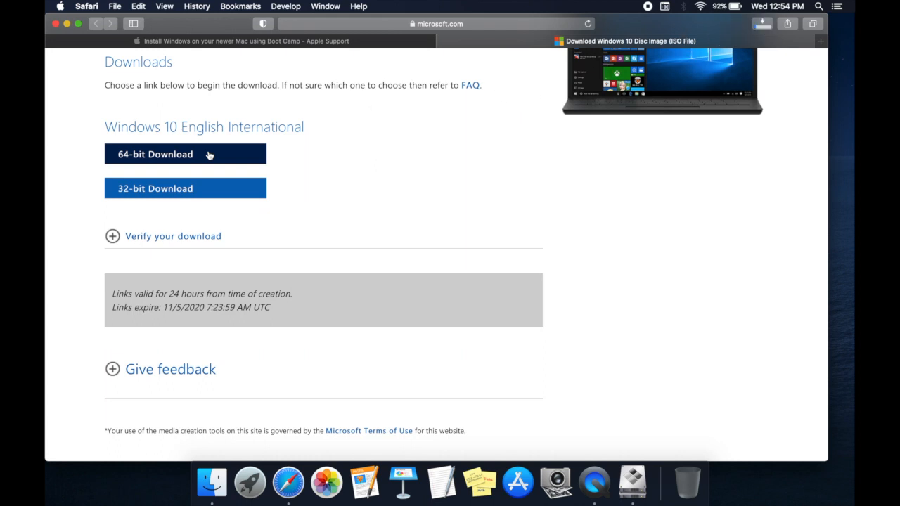
{"action": "left_click", "coordinate": [185, 154]}
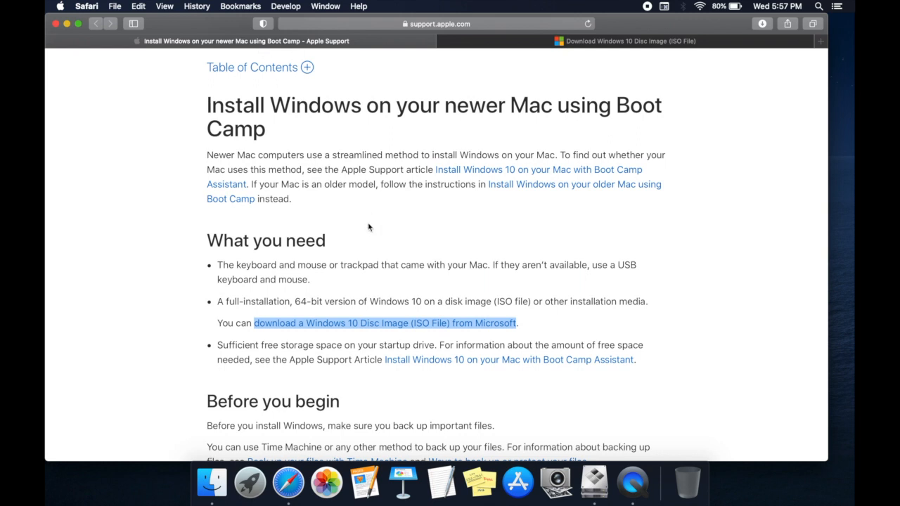
- Scroll the Boot Camp guide to 'Step 1: Check for software updates' and view About This Mac
{"action": "scroll", "scroll_direction": "down", "scroll_amount": 3}
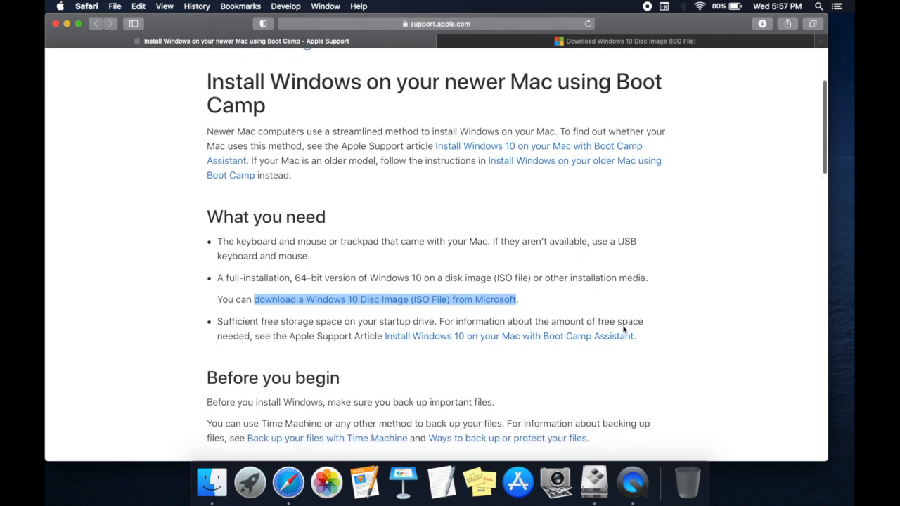
{"action": "scroll", "scroll_direction": "down", "scroll_amount": 3}
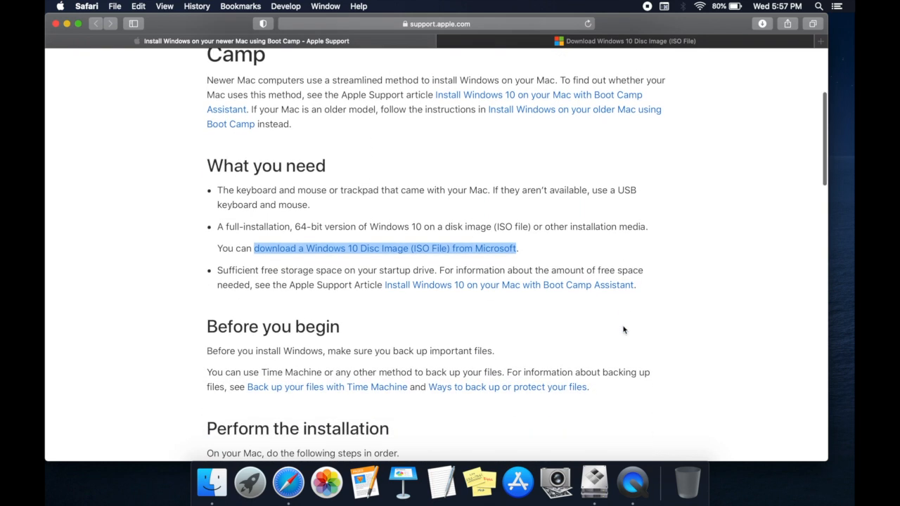
{"action": "scroll", "scroll_direction": "down", "scroll_amount": 3}
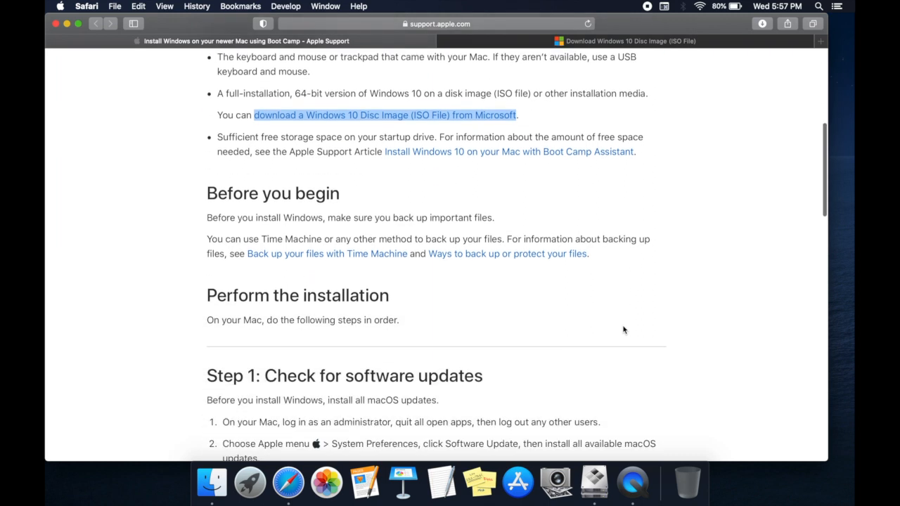
{"action": "scroll", "scroll_direction": "down", "scroll_amount": 3}
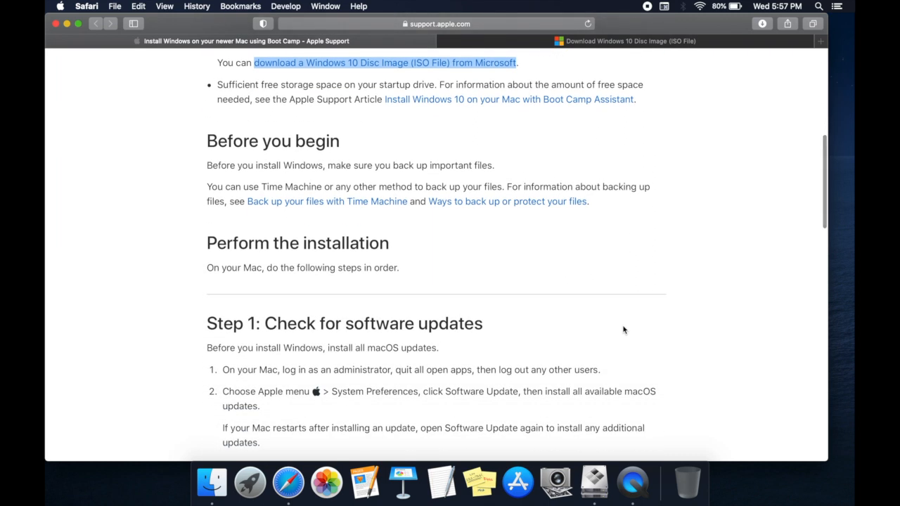
{"action": "scroll", "scroll_direction": "down", "scroll_amount": 3}
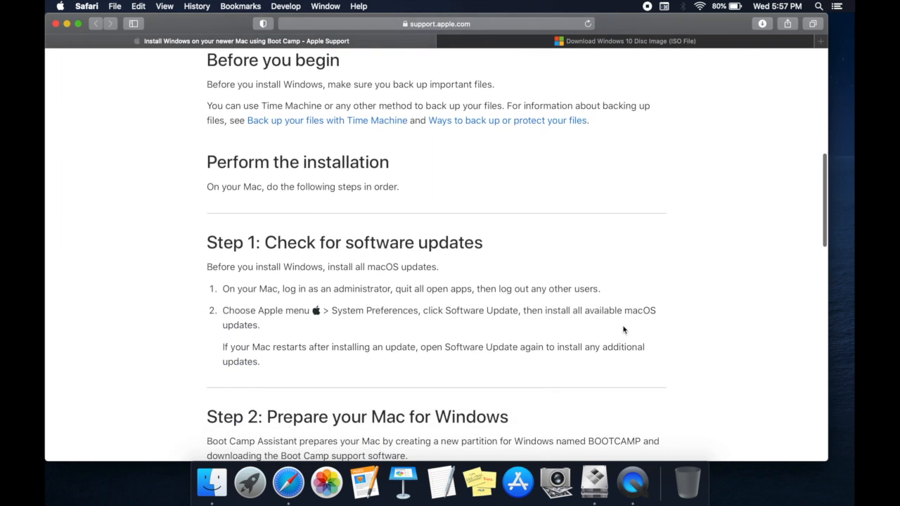
{"action": "scroll", "scroll_direction": "down", "scroll_amount": 3}
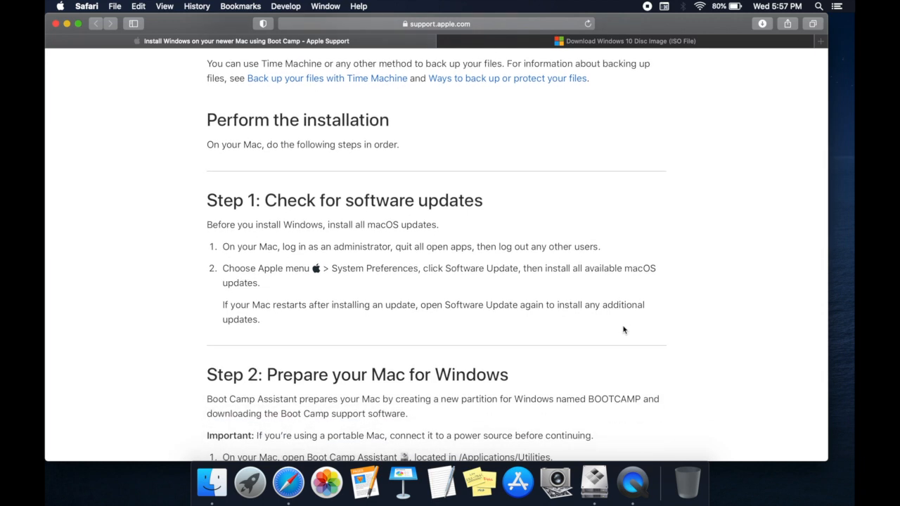
{"action": "scroll", "scroll_direction": "down", "scroll_amount": 3}
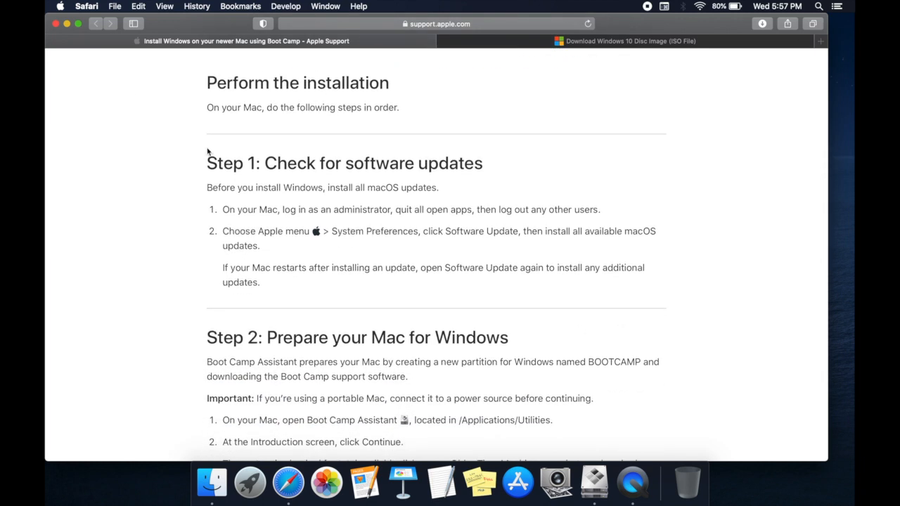
{"action": "left_click", "coordinate": [86, 5]}
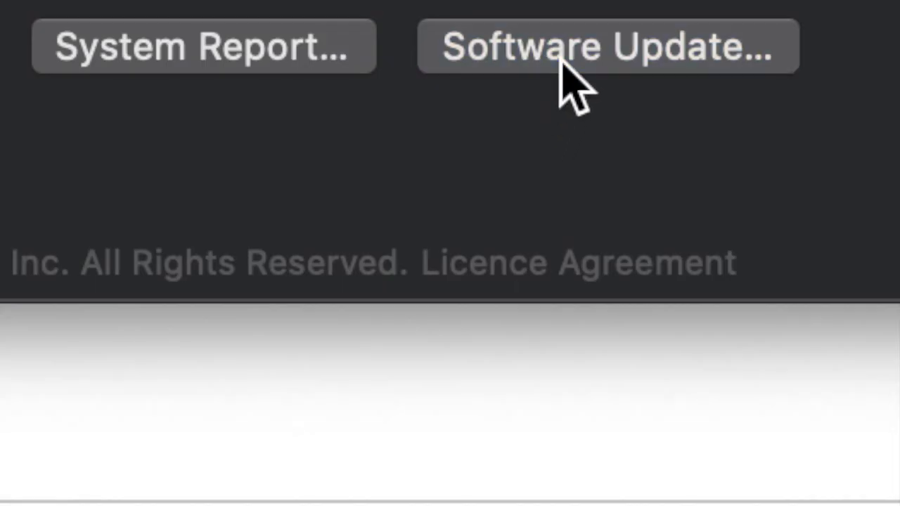
- Check the Mac for software updates, then scroll to 'Step 2: Prepare your Mac for Windows'
{"action": "left_click", "coordinate": [606, 47]}
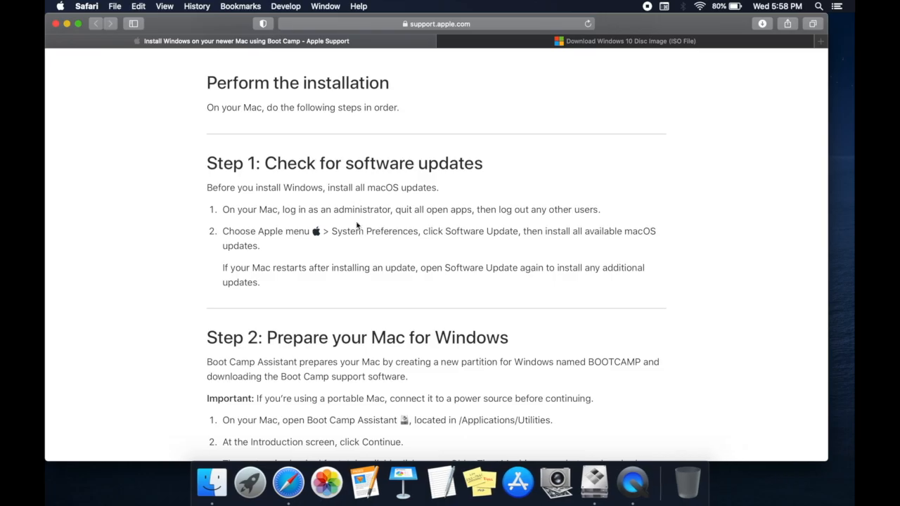
{"action": "scroll", "scroll_direction": "down", "scroll_amount": 3}
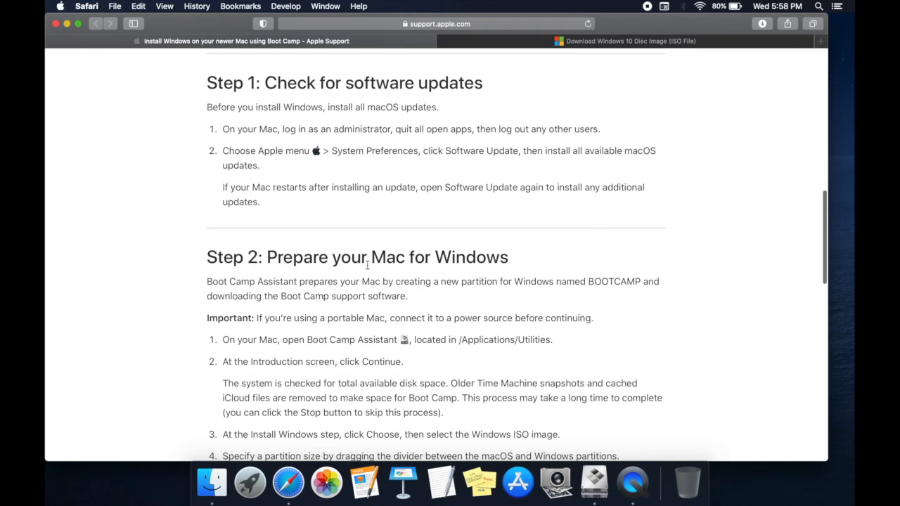
{"action": "scroll", "scroll_direction": "down", "scroll_amount": 3}
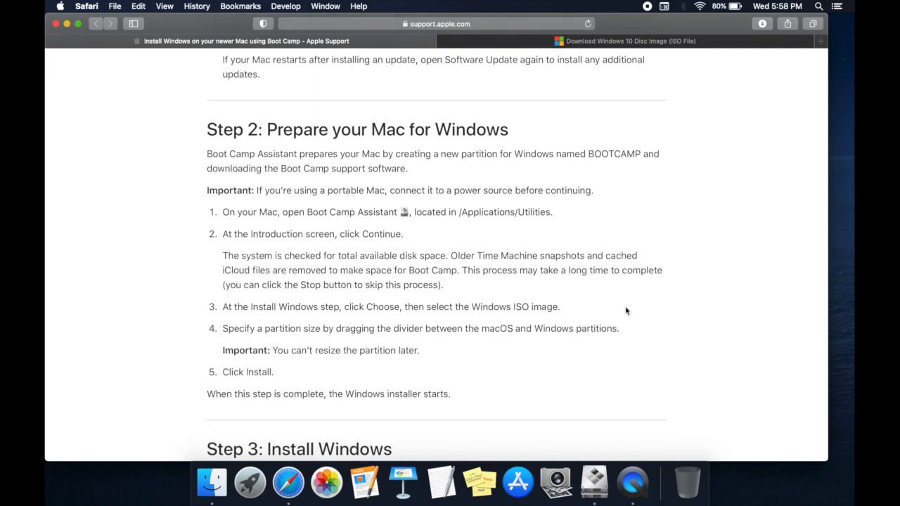
{"action": "mouse_move", "coordinate": [555, 482]}
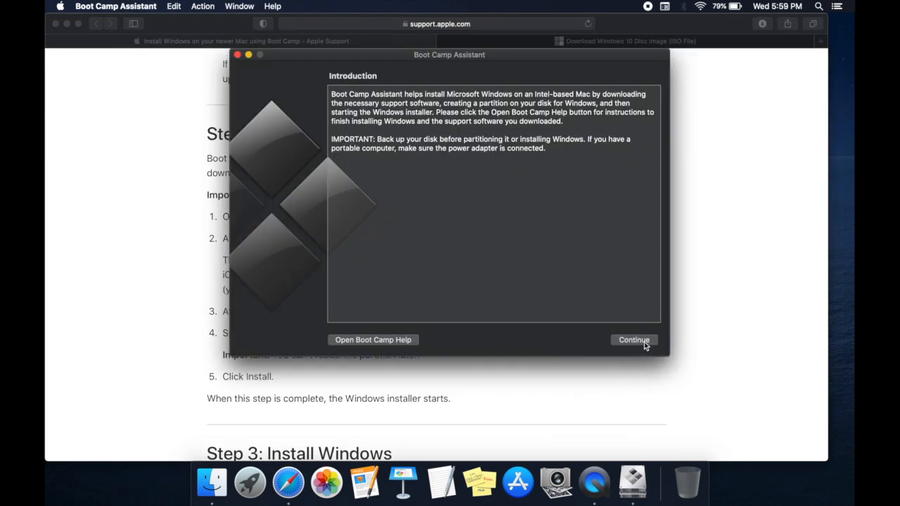
- Begin the Boot Camp install with an 85GB Windows partition, continuing on battery power
{"action": "left_click", "coordinate": [634, 339]}
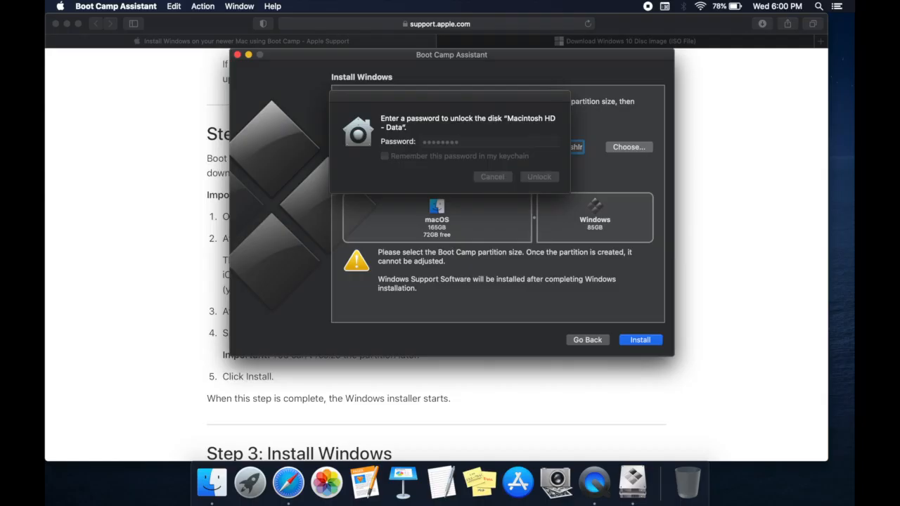
{"action": "left_click", "coordinate": [640, 340]}
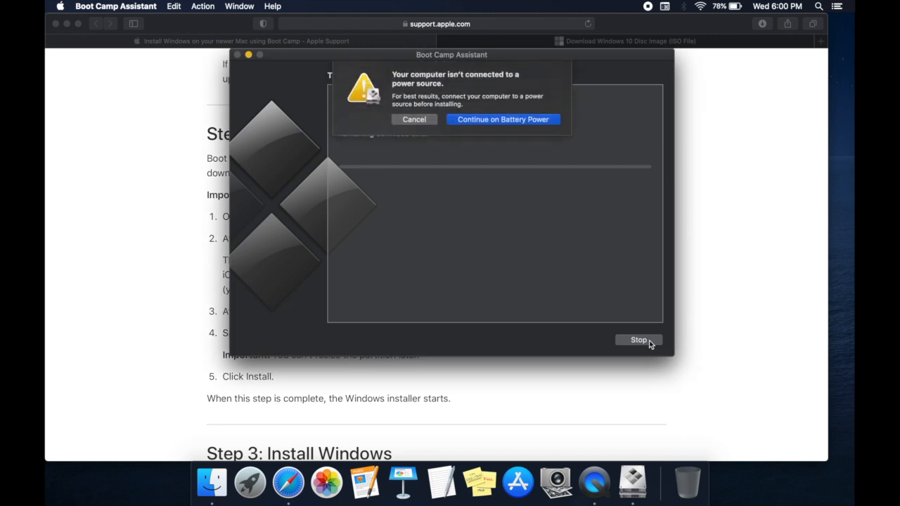
{"action": "mouse_move", "coordinate": [540, 118]}
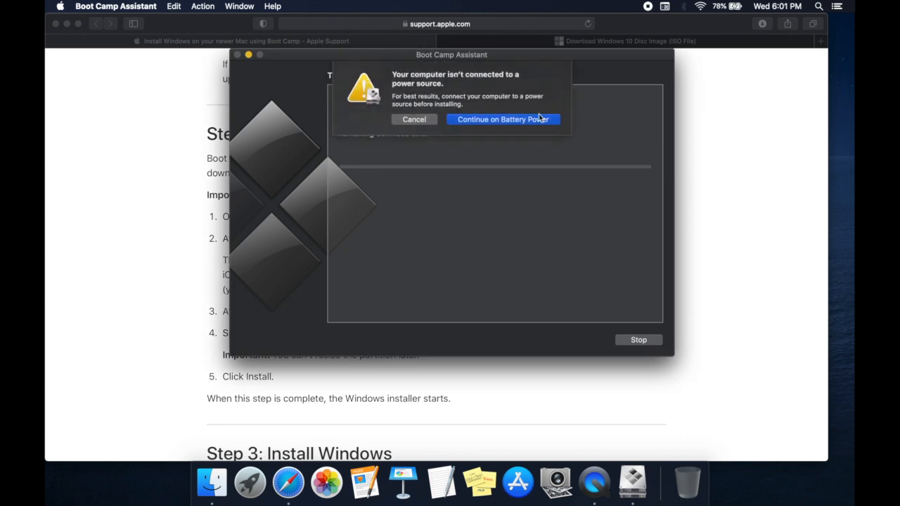
{"action": "mouse_move", "coordinate": [525, 124]}
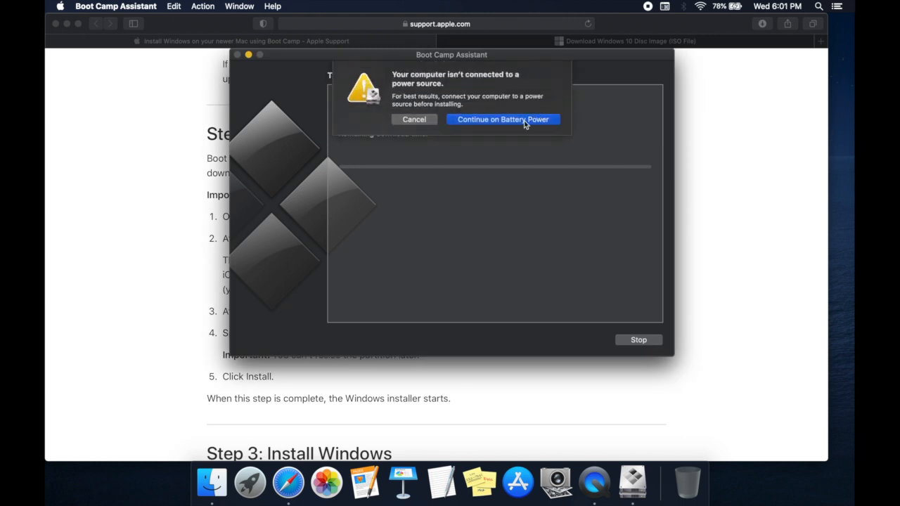
{"action": "left_click", "coordinate": [503, 119]}
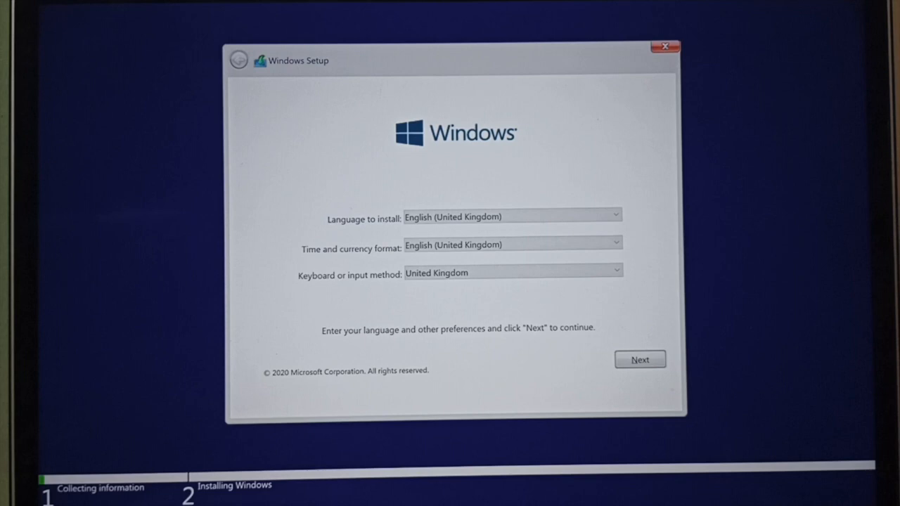
- Install Windows 10 Home with UK language settings, no product key, and accepted licence terms
{"action": "left_click", "coordinate": [639, 359]}
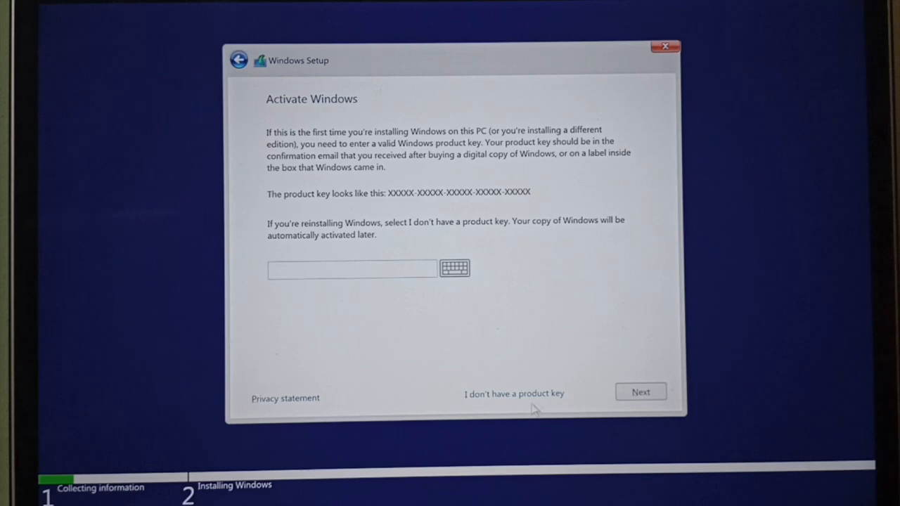
{"action": "left_click", "coordinate": [352, 269]}
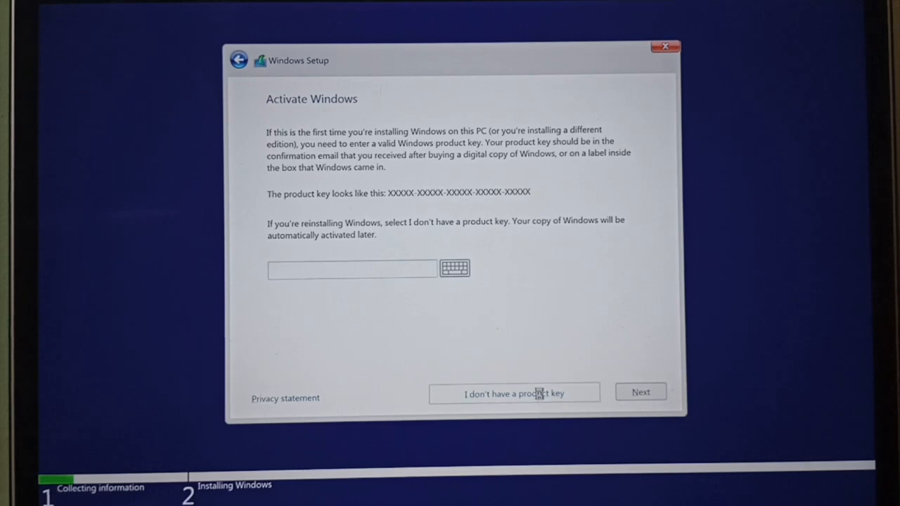
{"action": "left_click", "coordinate": [514, 393]}
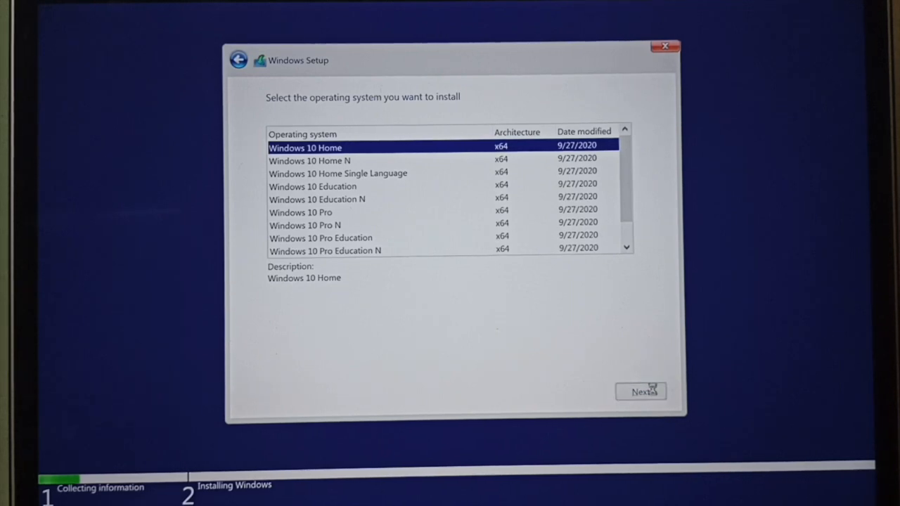
{"action": "left_click", "coordinate": [639, 392]}
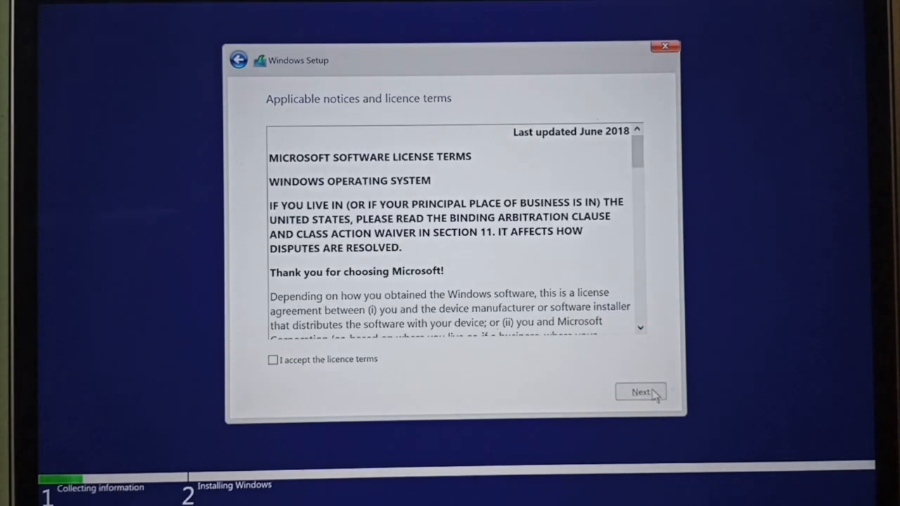
{"action": "mouse_move", "coordinate": [292, 380]}
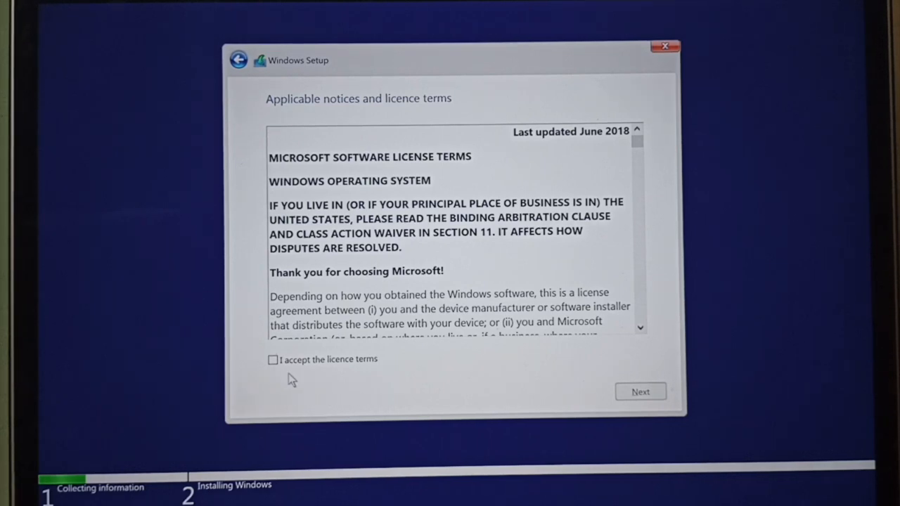
{"action": "left_click", "coordinate": [273, 359]}
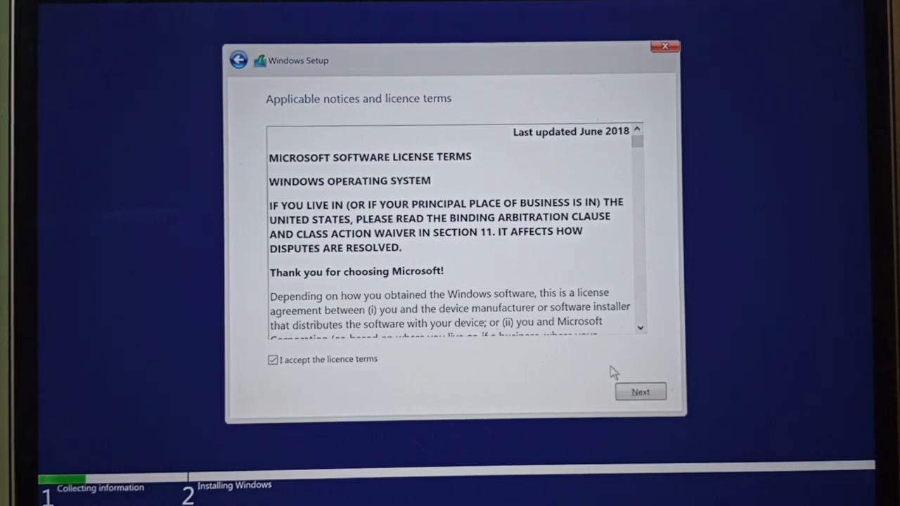
{"action": "left_click", "coordinate": [640, 392]}
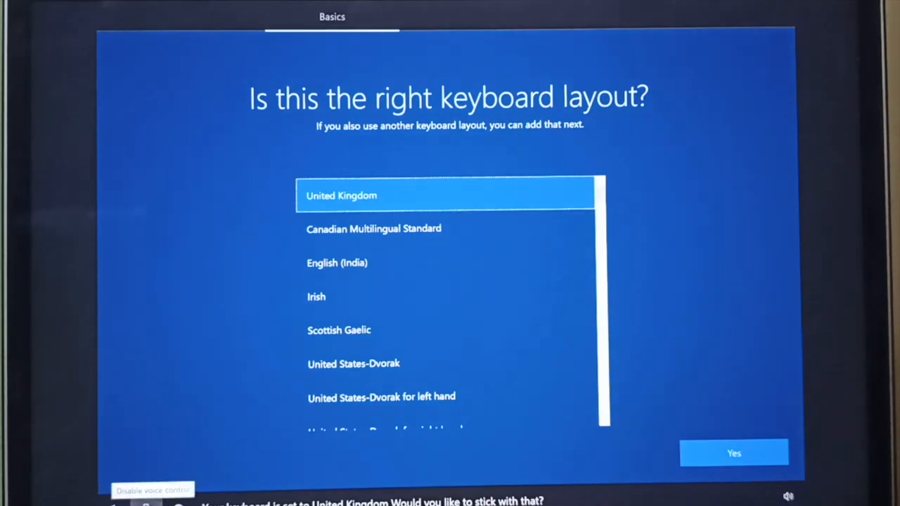
- Keep the UK keyboard, skip a second layout, set a PIN, accept privacy, defer phone linking
{"action": "left_click", "coordinate": [733, 453]}
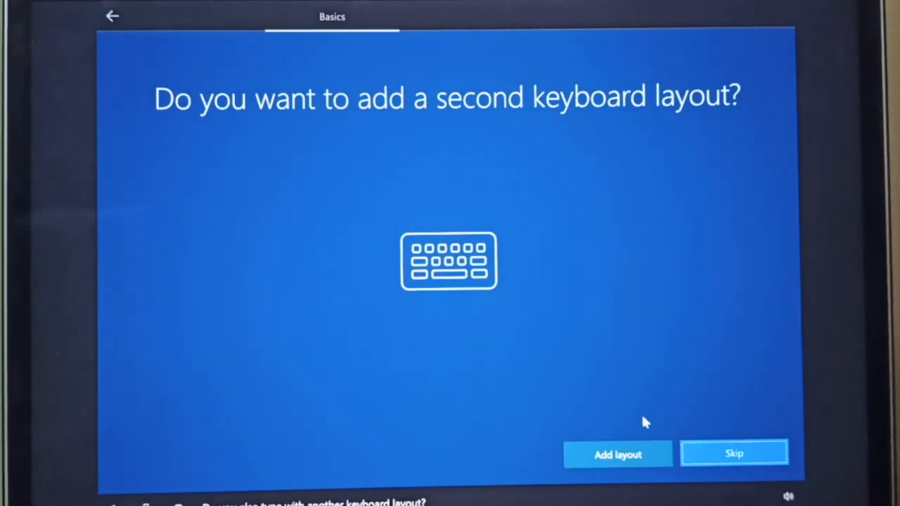
{"action": "left_click", "coordinate": [733, 453]}
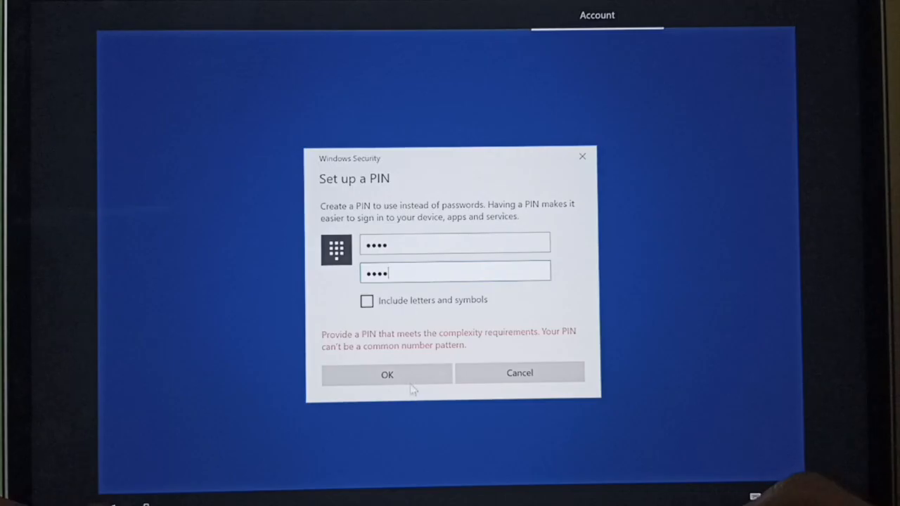
{"action": "left_click", "coordinate": [386, 374]}
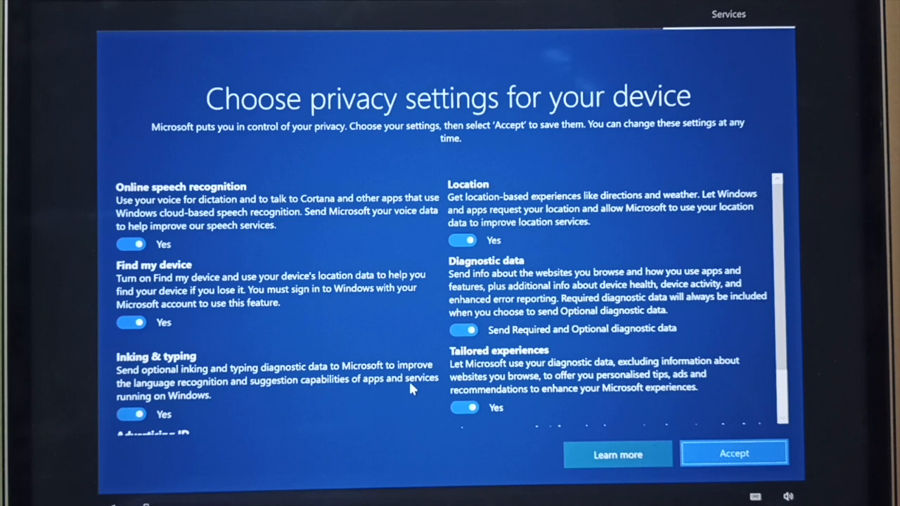
{"action": "left_click", "coordinate": [734, 452]}
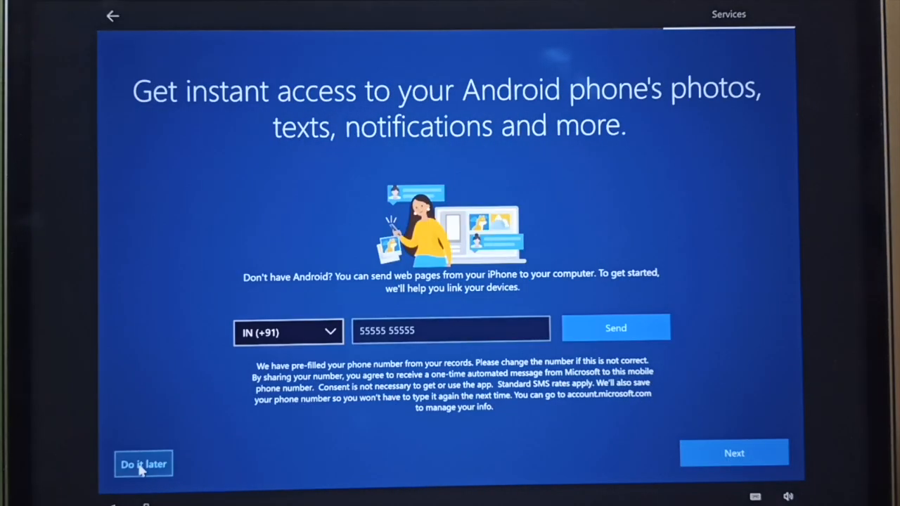
{"action": "left_click", "coordinate": [143, 464]}
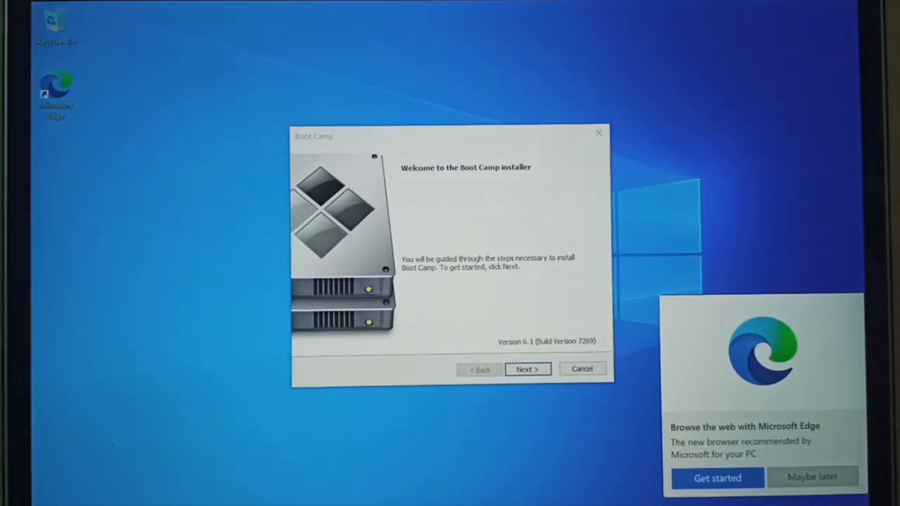
- Accept the Boot Camp licence, install the software, and finish with Restart System checked
{"action": "left_click", "coordinate": [527, 368]}
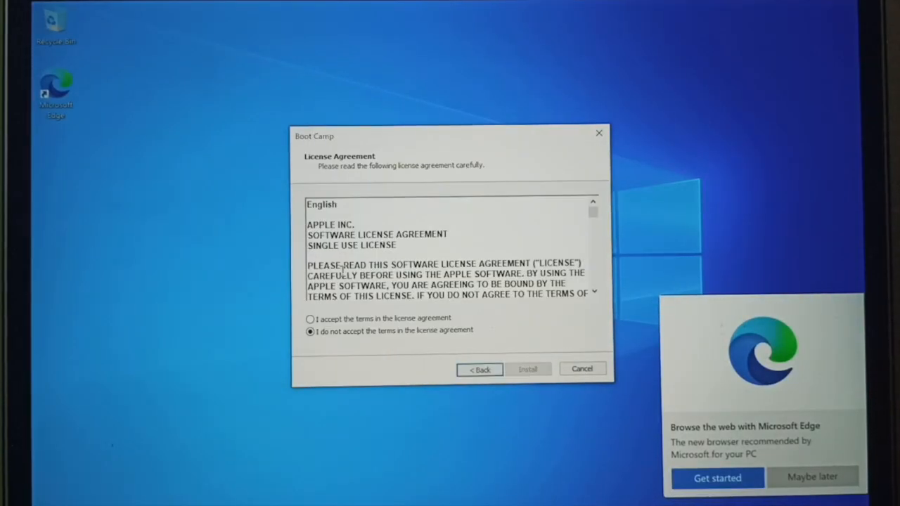
{"action": "left_click", "coordinate": [309, 318]}
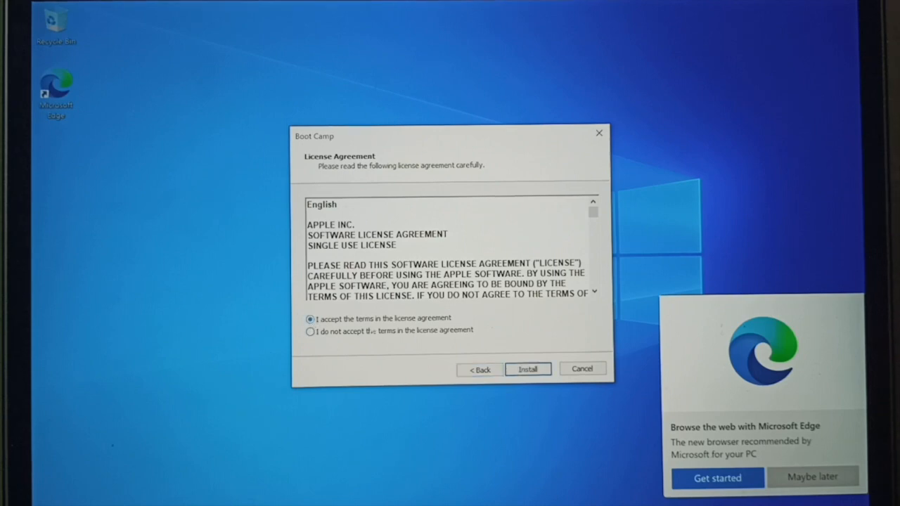
{"action": "left_click", "coordinate": [527, 369]}
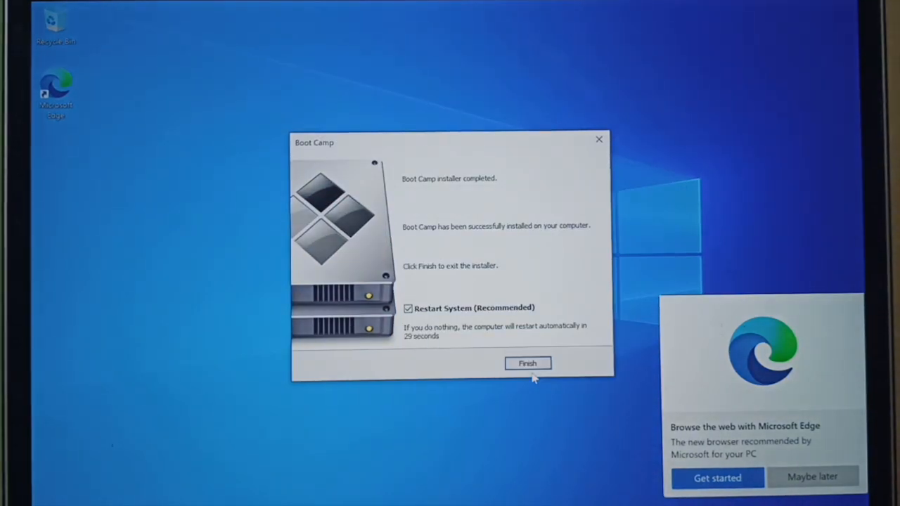
{"action": "left_click", "coordinate": [528, 363]}
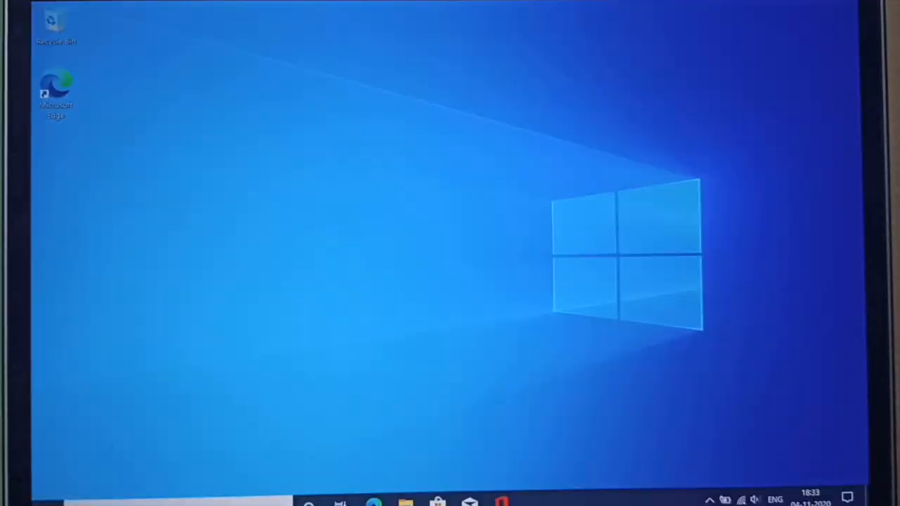